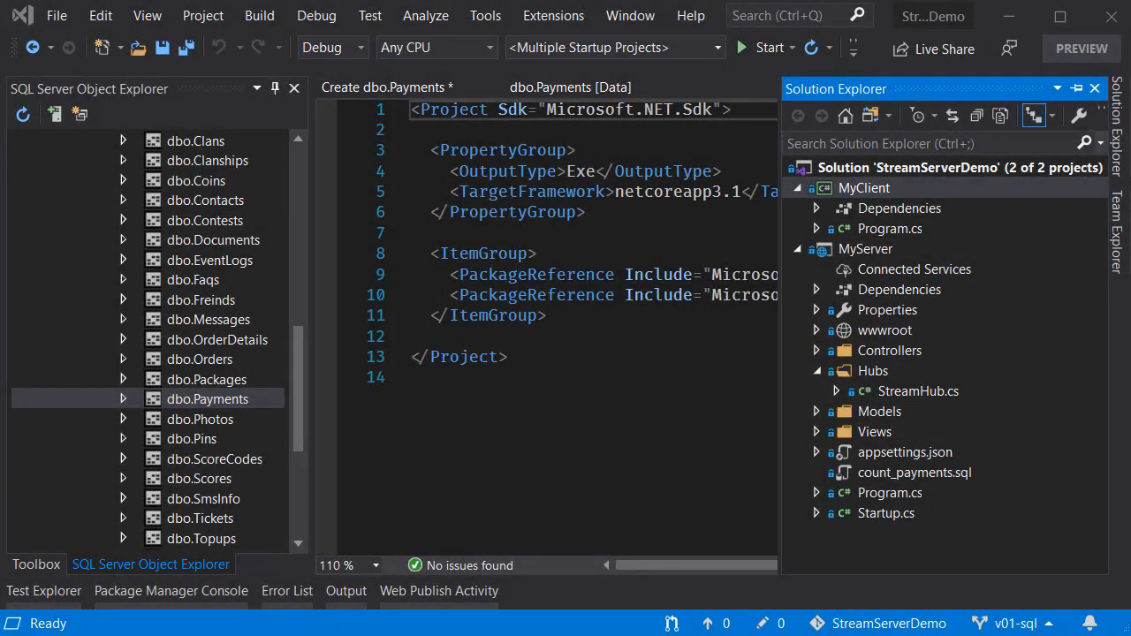
{"action": "mouse_move", "coordinate": [910, 292]}
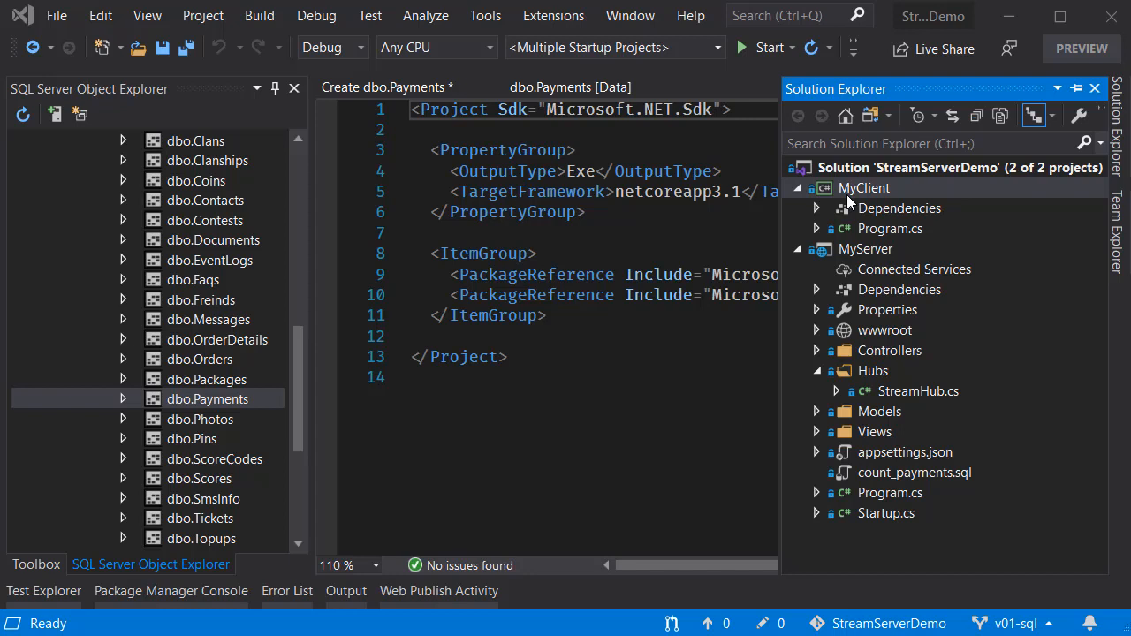
{"action": "mouse_move", "coordinate": [904, 228]}
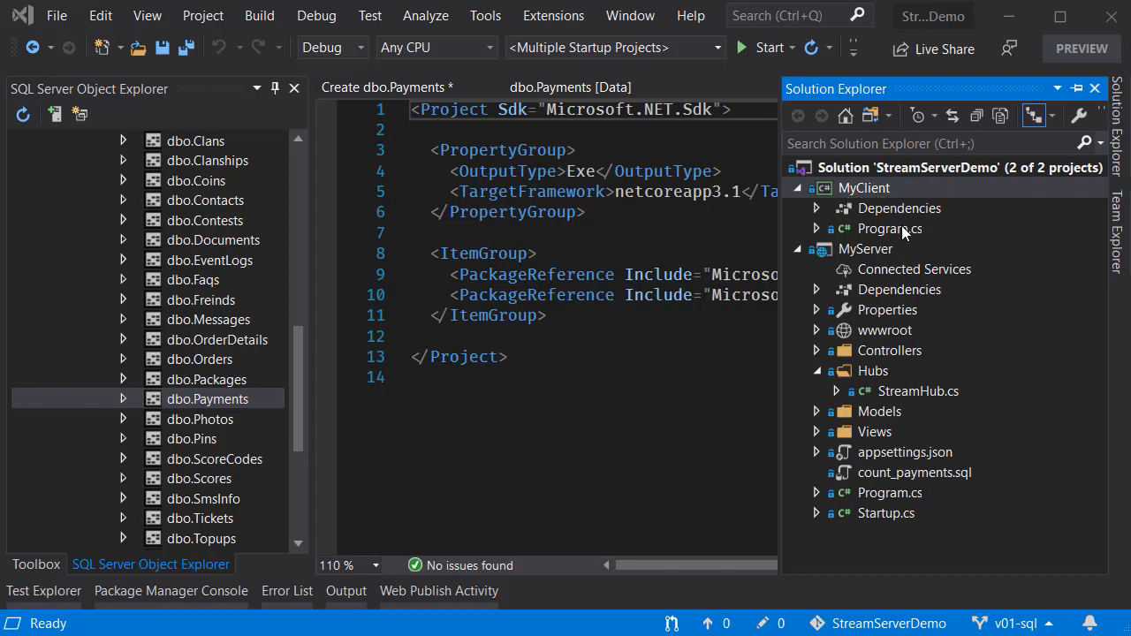
Step: Open the MyServer project's StreamHub.cs to show the SendDataRow method querying Payments
{"action": "left_click", "coordinate": [865, 248]}
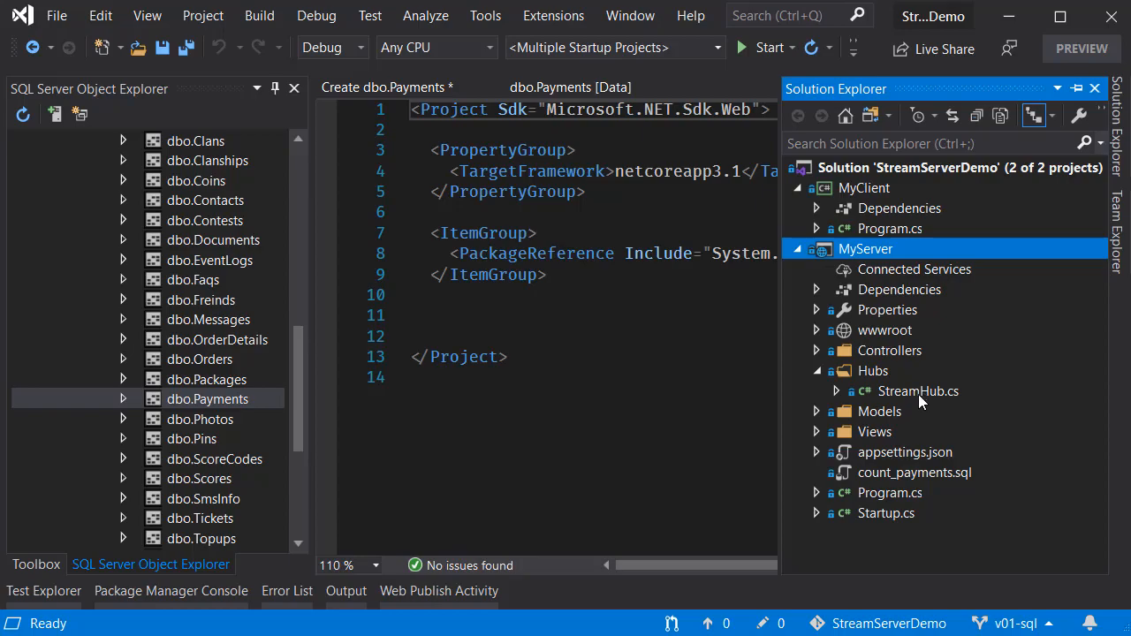
{"action": "double_click", "coordinate": [917, 390]}
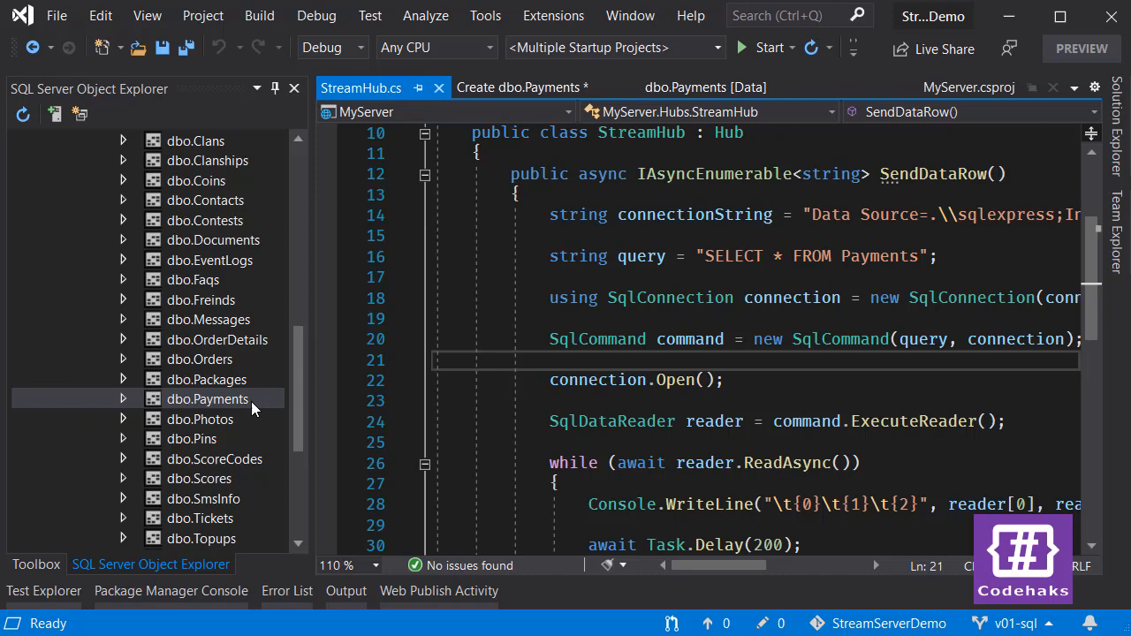
Step: View the SELECT Count(Id) FROM Payments query result of 744,229 rows
{"action": "left_click", "coordinate": [206, 399]}
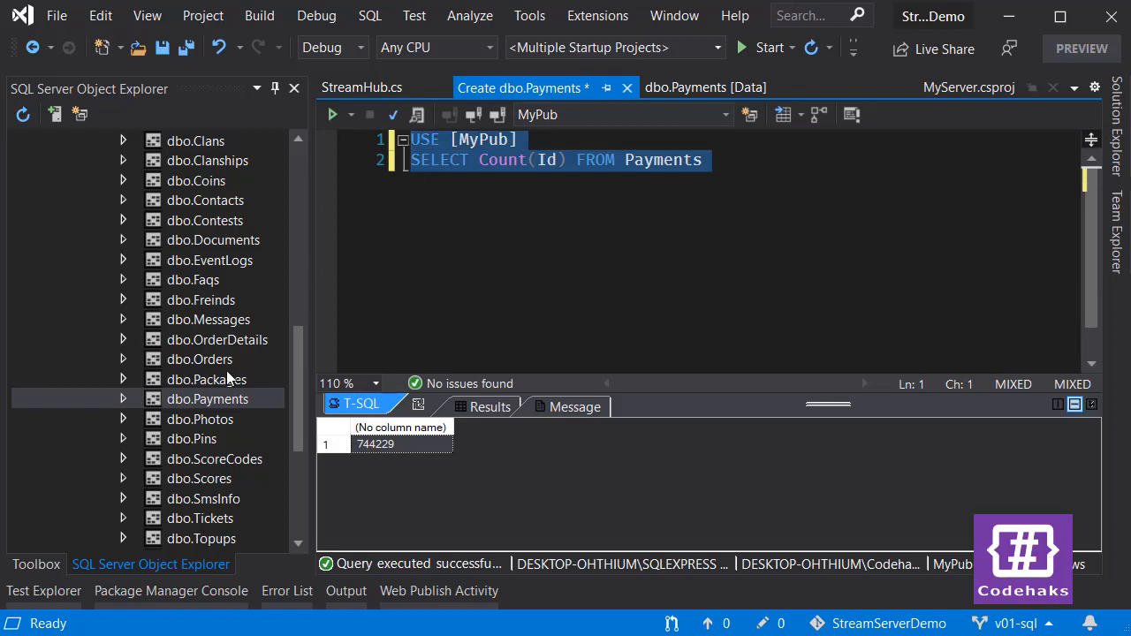
{"action": "mouse_move", "coordinate": [377, 455]}
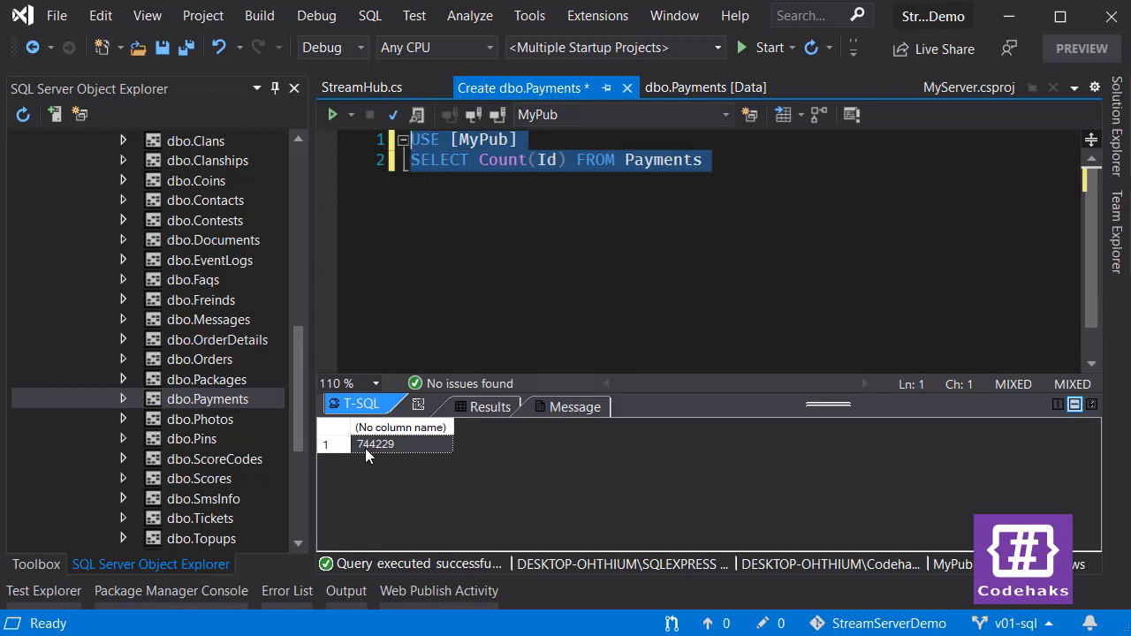
{"action": "mouse_move", "coordinate": [365, 460]}
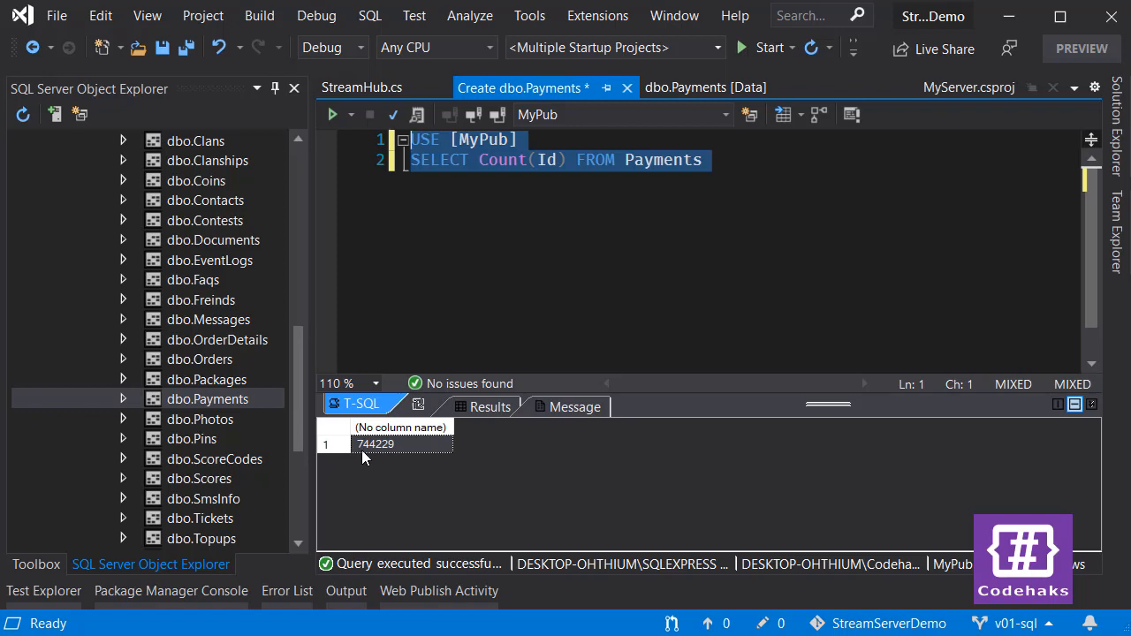
{"action": "mouse_move", "coordinate": [550, 277]}
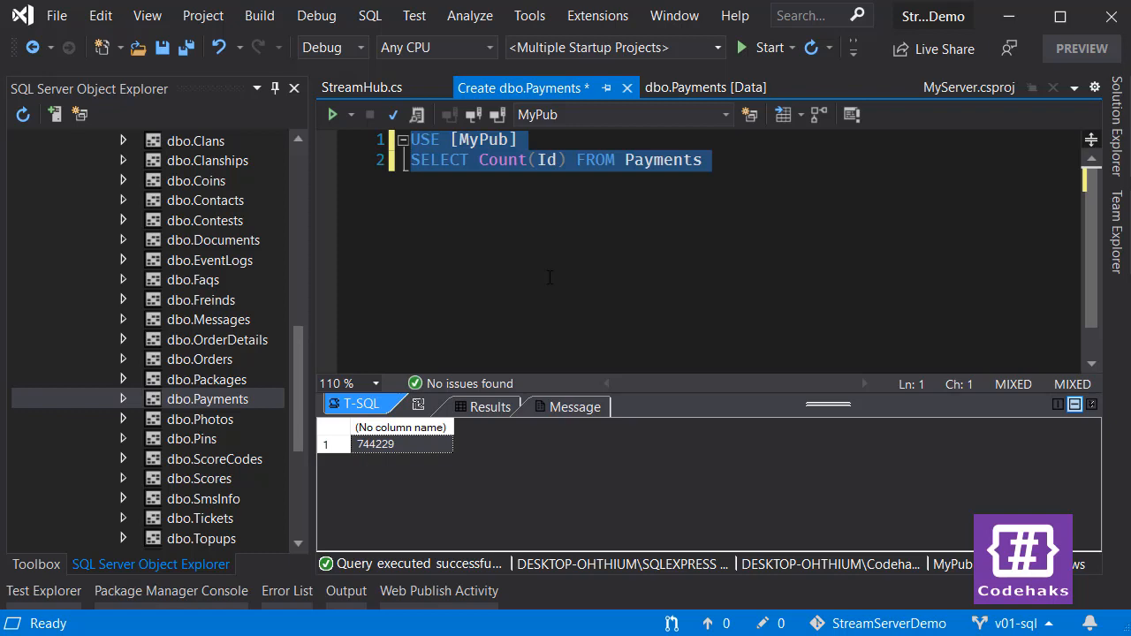
{"action": "mouse_move", "coordinate": [662, 231]}
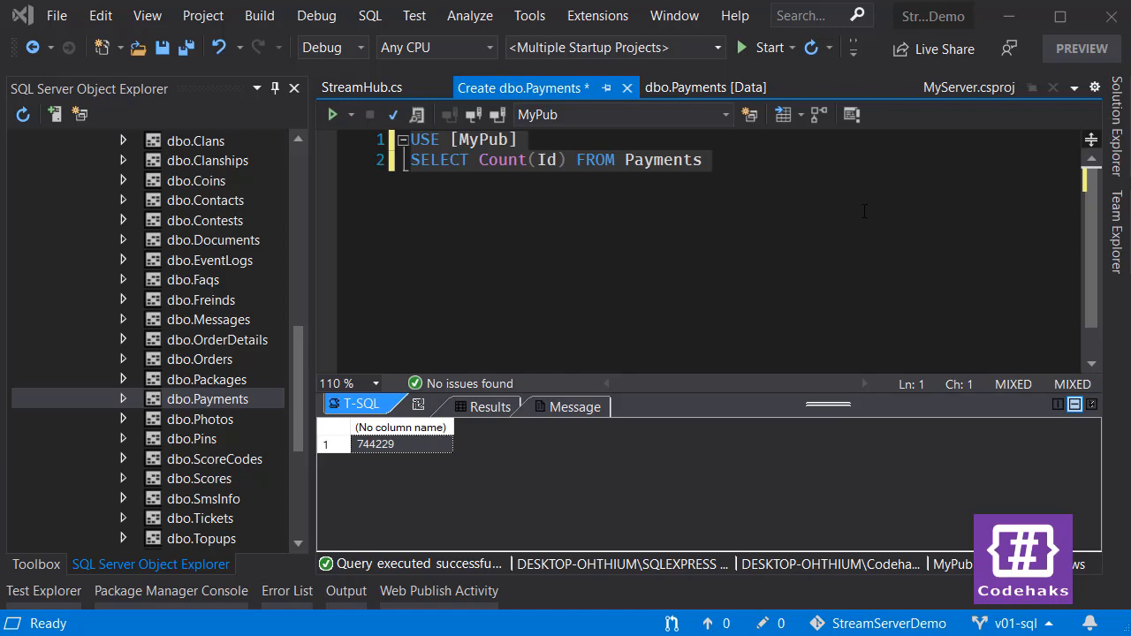
{"action": "mouse_move", "coordinate": [430, 113]}
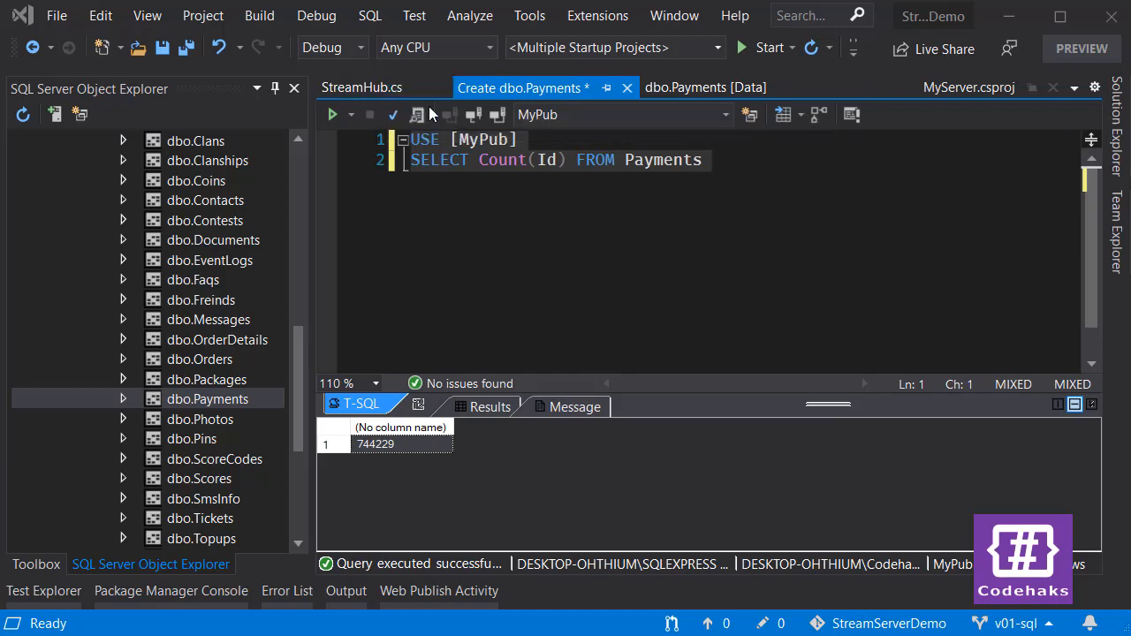
Step: Highlight SendDataRow's SqlConnection, connection.Open(), method signature and IAsyncEnumerable return type
{"action": "left_click", "coordinate": [361, 87]}
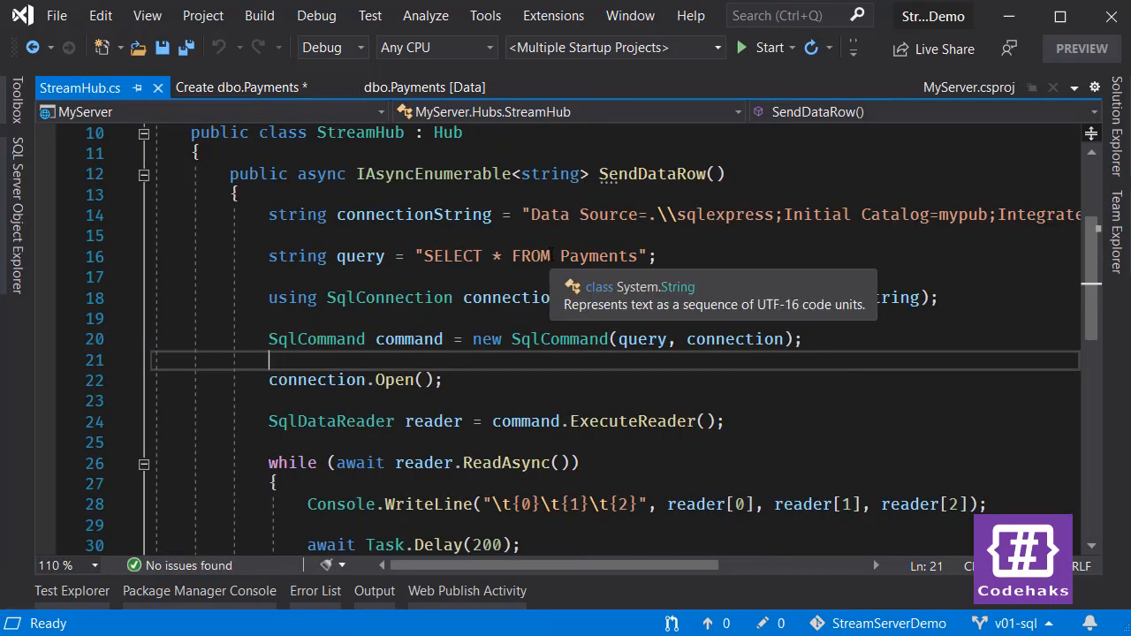
{"action": "mouse_move", "coordinate": [435, 318]}
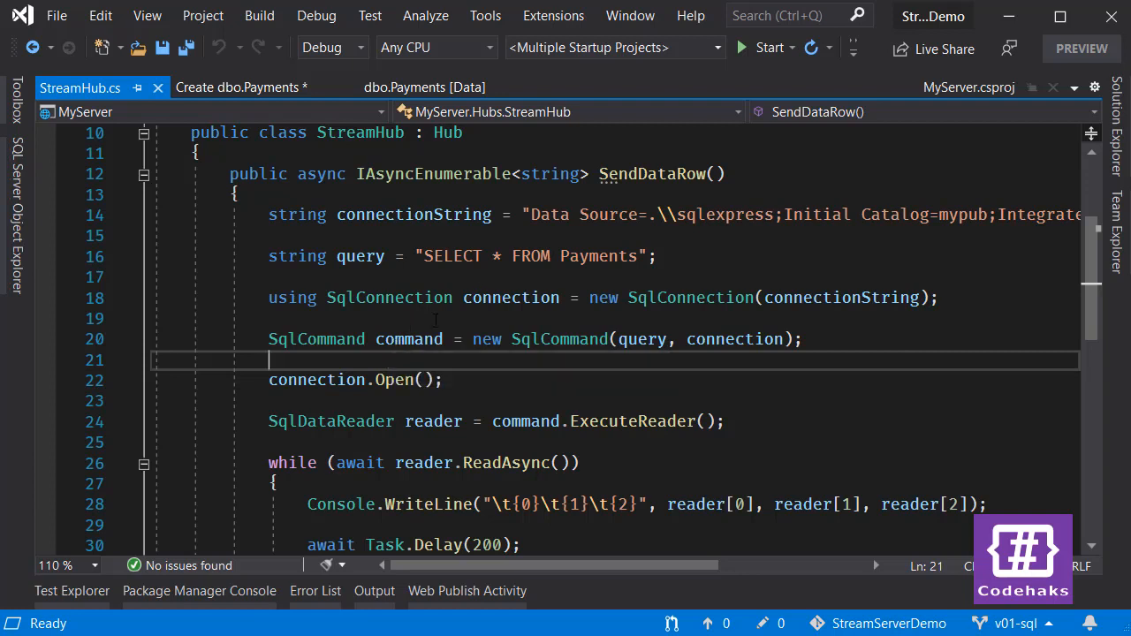
{"action": "double_click", "coordinate": [547, 215]}
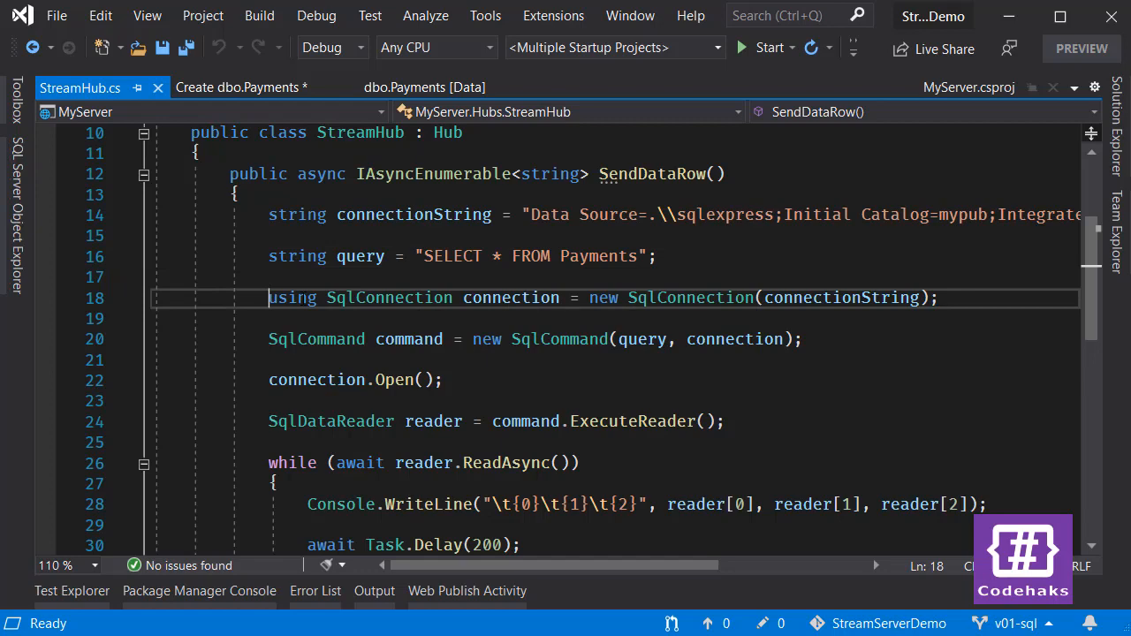
{"action": "left_click_drag", "start_coordinate": [269, 298], "coordinate": [942, 298]}
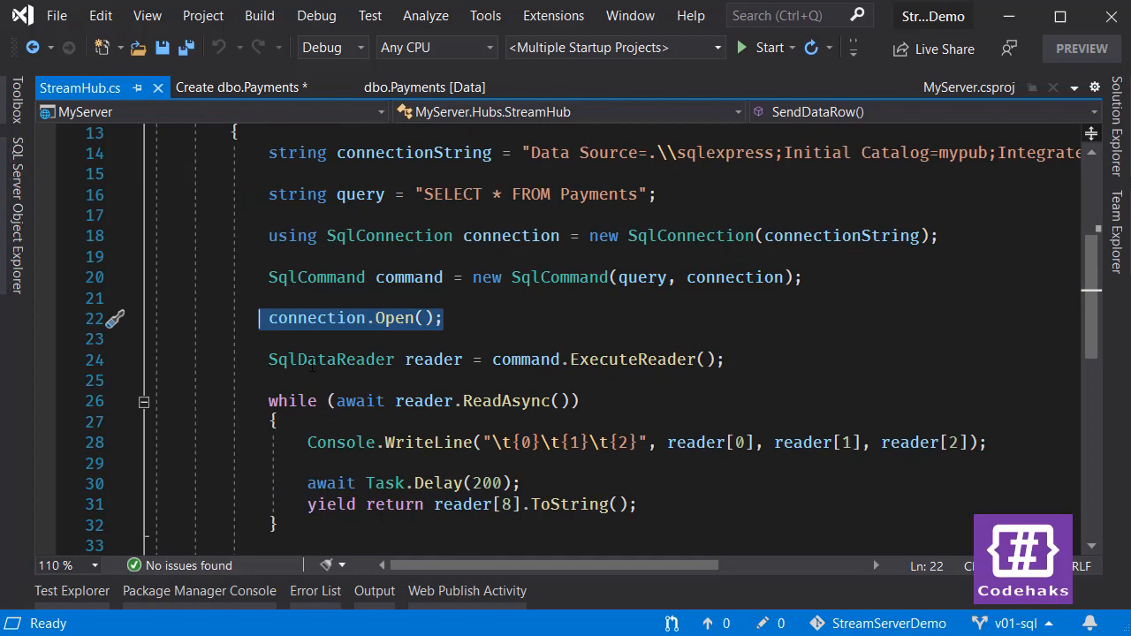
{"action": "scroll", "scroll_direction": "down", "scroll_amount": 3}
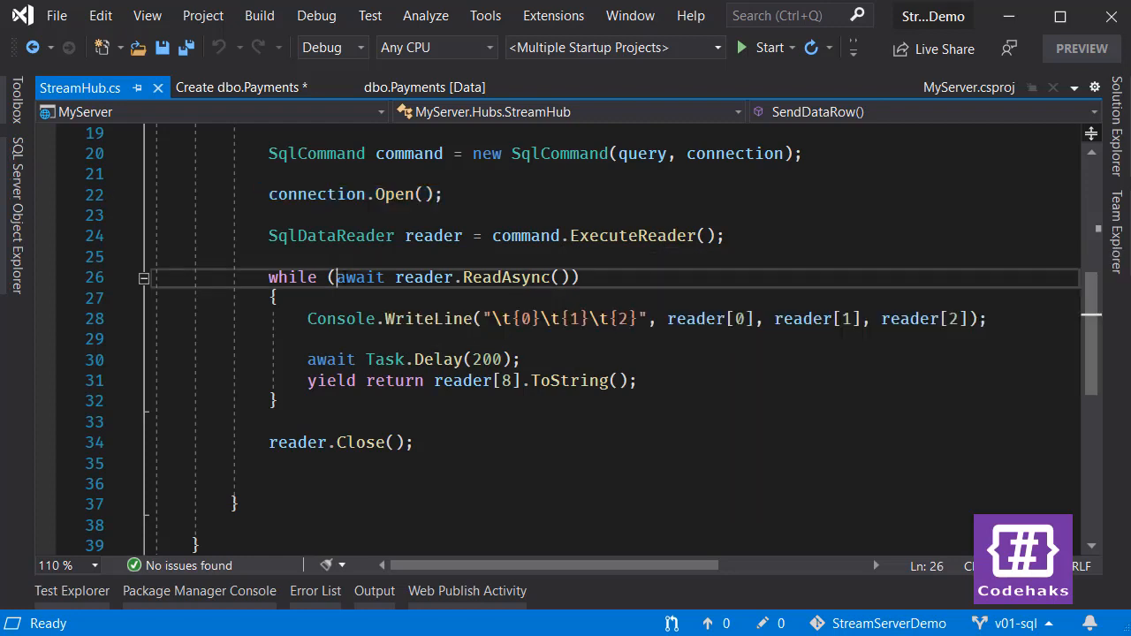
{"action": "left_click_drag", "start_coordinate": [338, 277], "coordinate": [570, 277]}
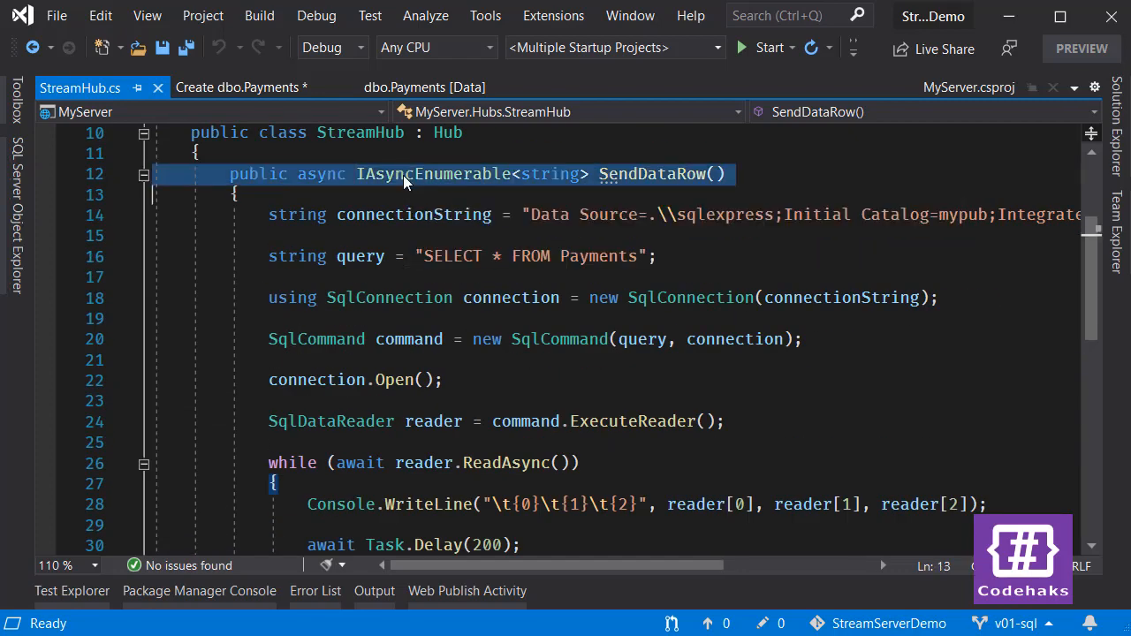
{"action": "double_click", "coordinate": [432, 174]}
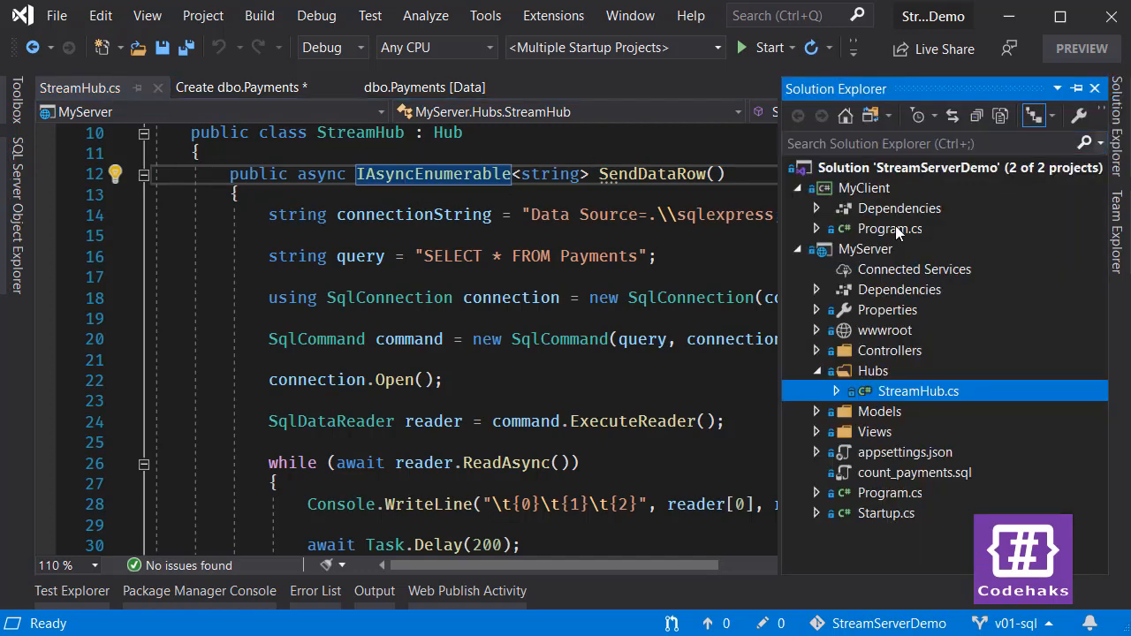
Step: Open the client's Program.cs to review its await foreach loop printing each trackingCode
{"action": "double_click", "coordinate": [890, 228]}
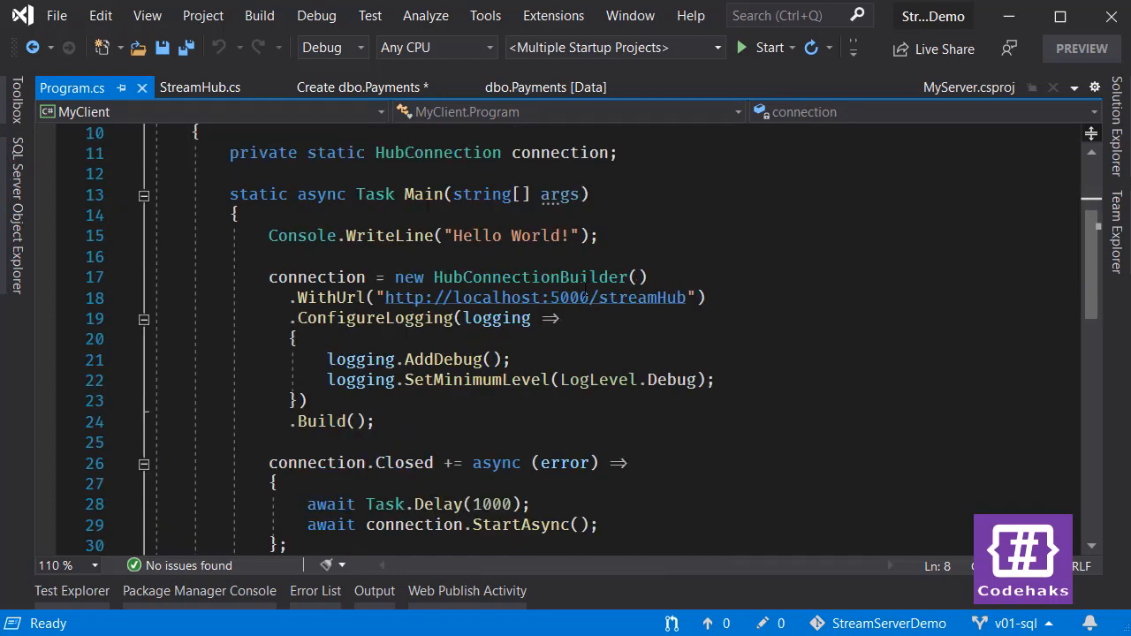
{"action": "left_click_drag", "start_coordinate": [269, 276], "coordinate": [375, 421]}
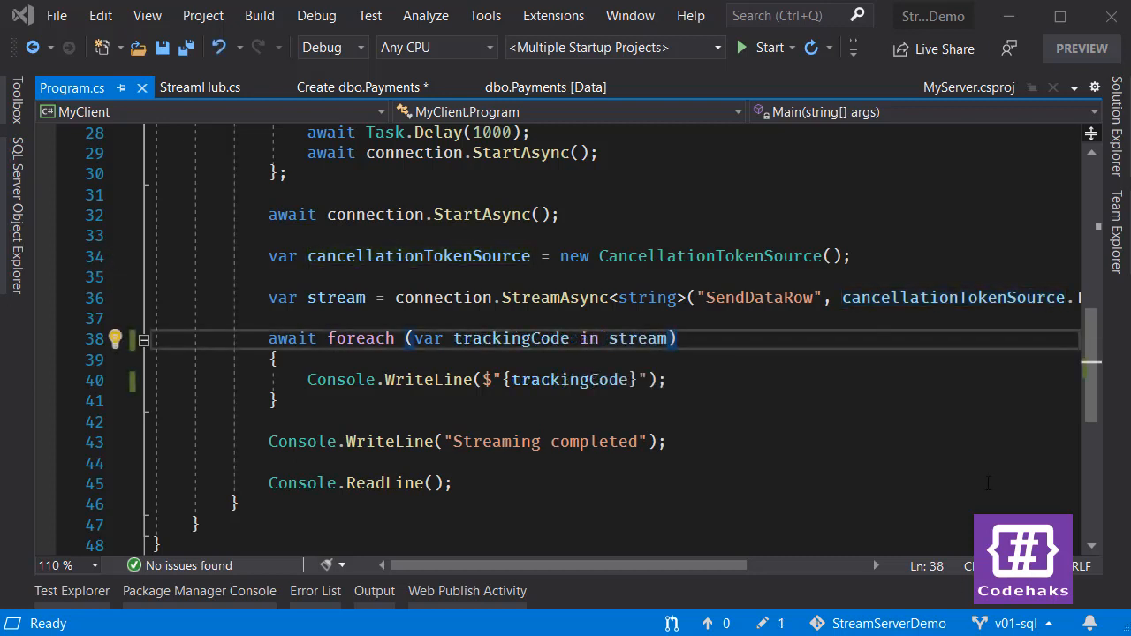
{"action": "left_click", "coordinate": [545, 87]}
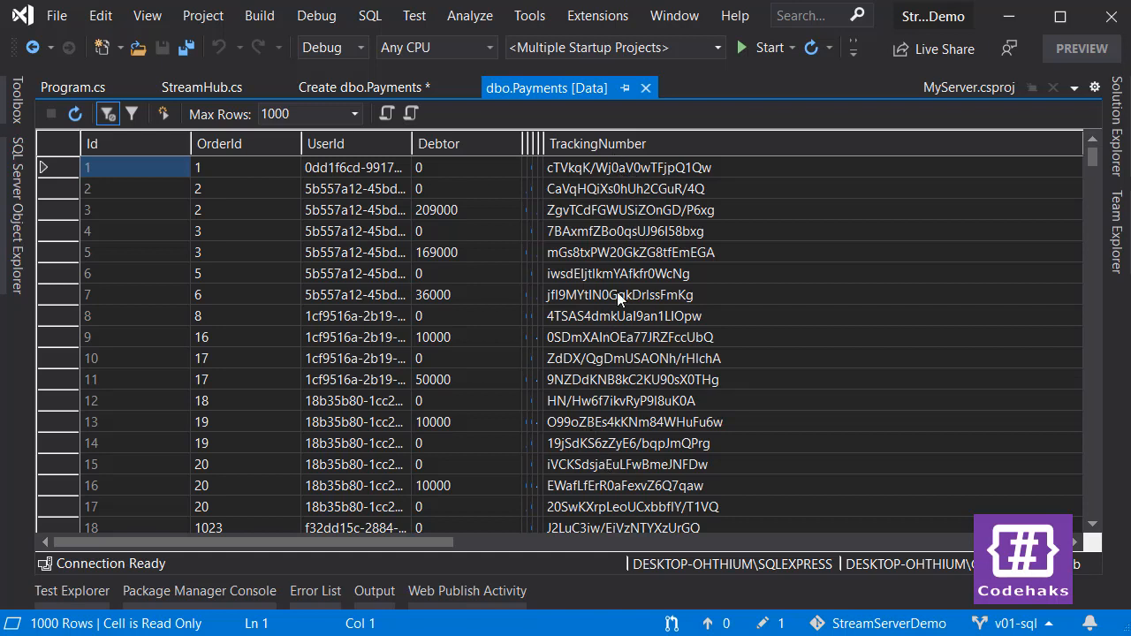
{"action": "mouse_move", "coordinate": [652, 188]}
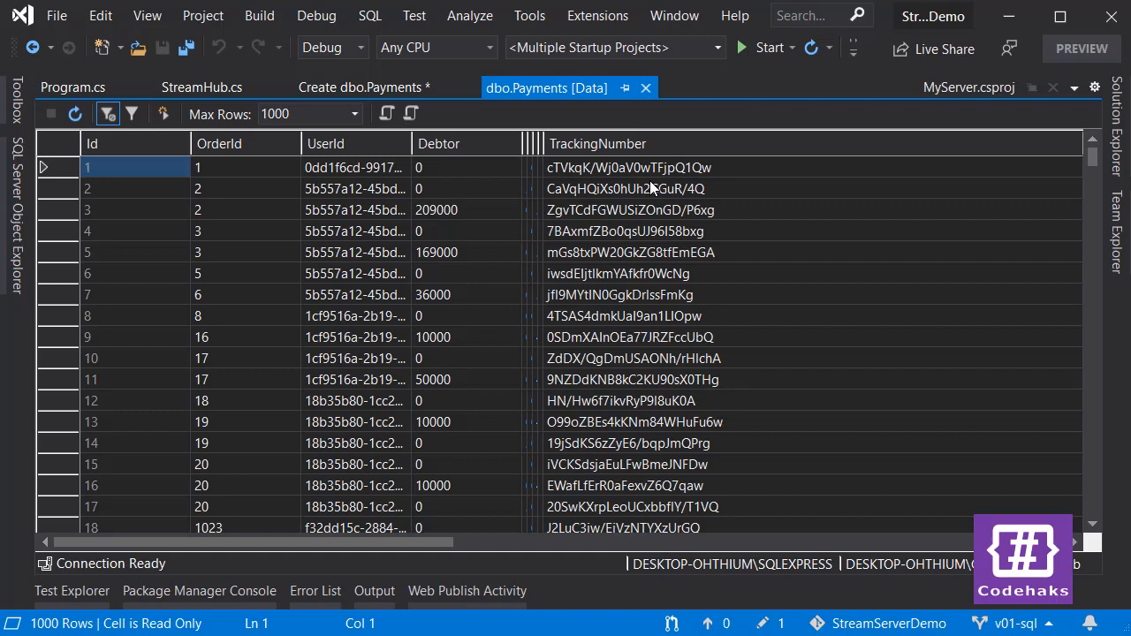
{"action": "mouse_move", "coordinate": [462, 256]}
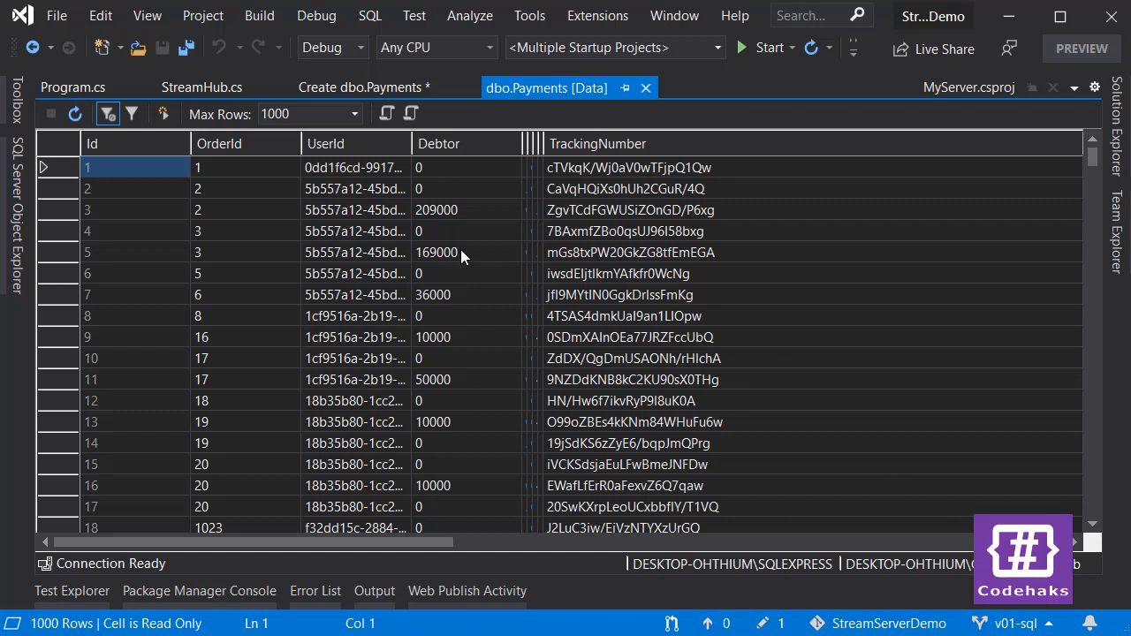
{"action": "mouse_move", "coordinate": [772, 224]}
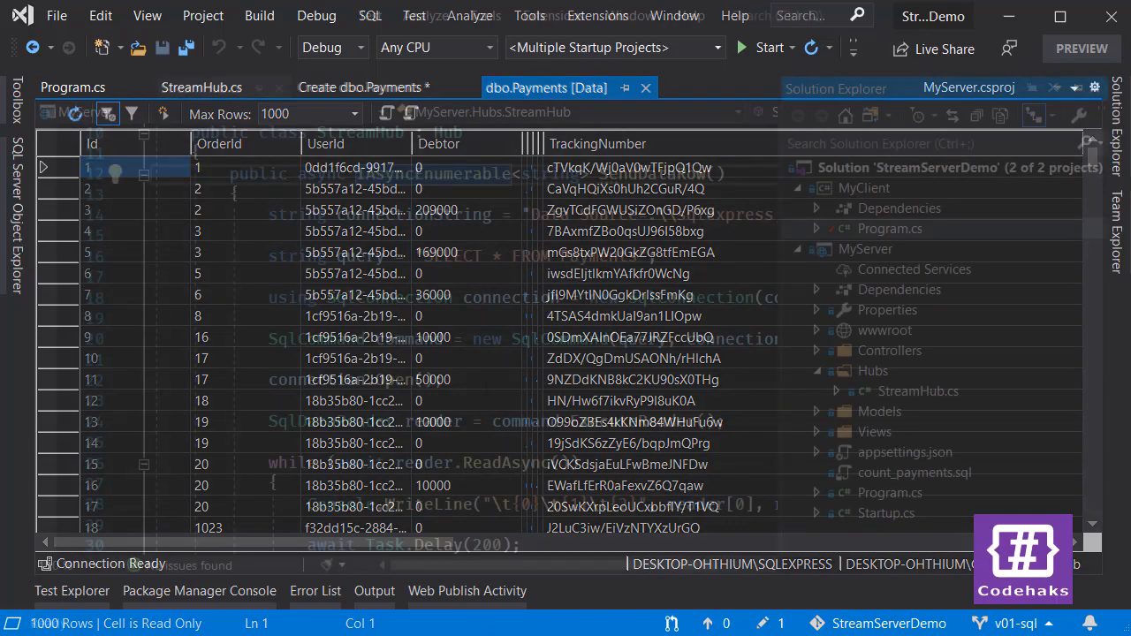
Step: Start server and client together and watch Payments rows and tracking codes stream past row 80
{"action": "left_click", "coordinate": [317, 16]}
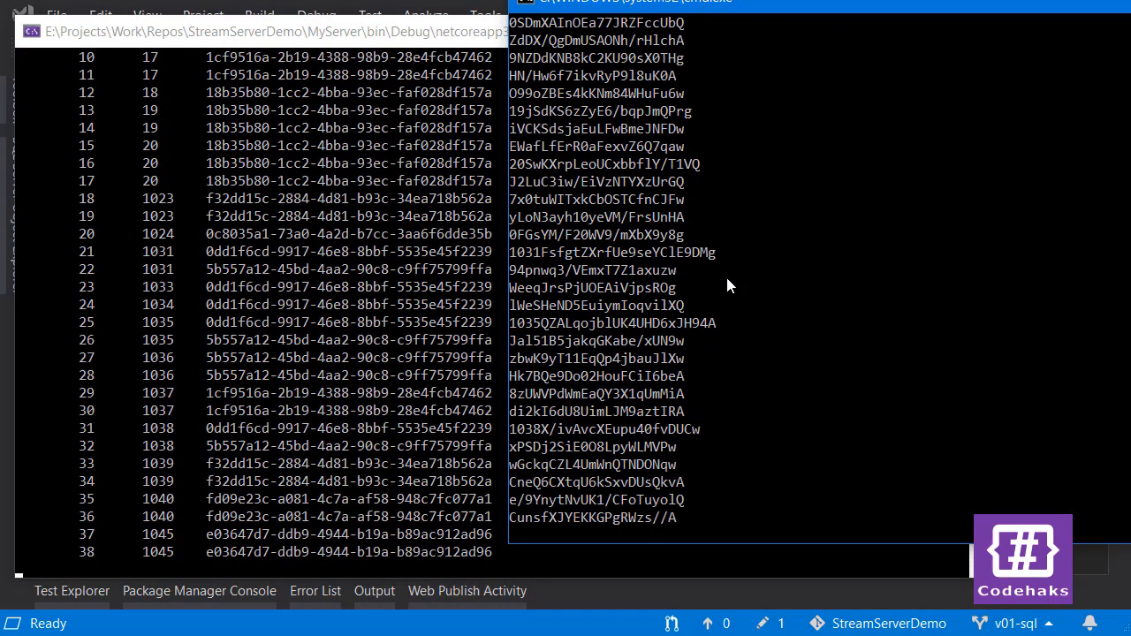
{"action": "scroll", "scroll_direction": "down", "scroll_amount": 3}
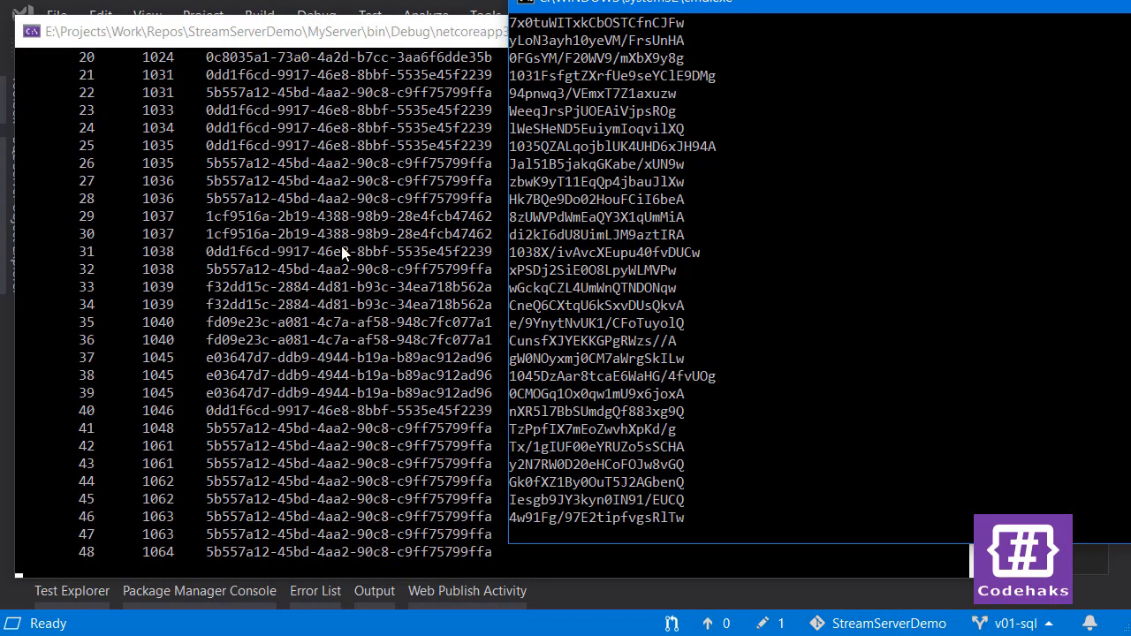
{"action": "scroll", "scroll_direction": "down", "scroll_amount": 3}
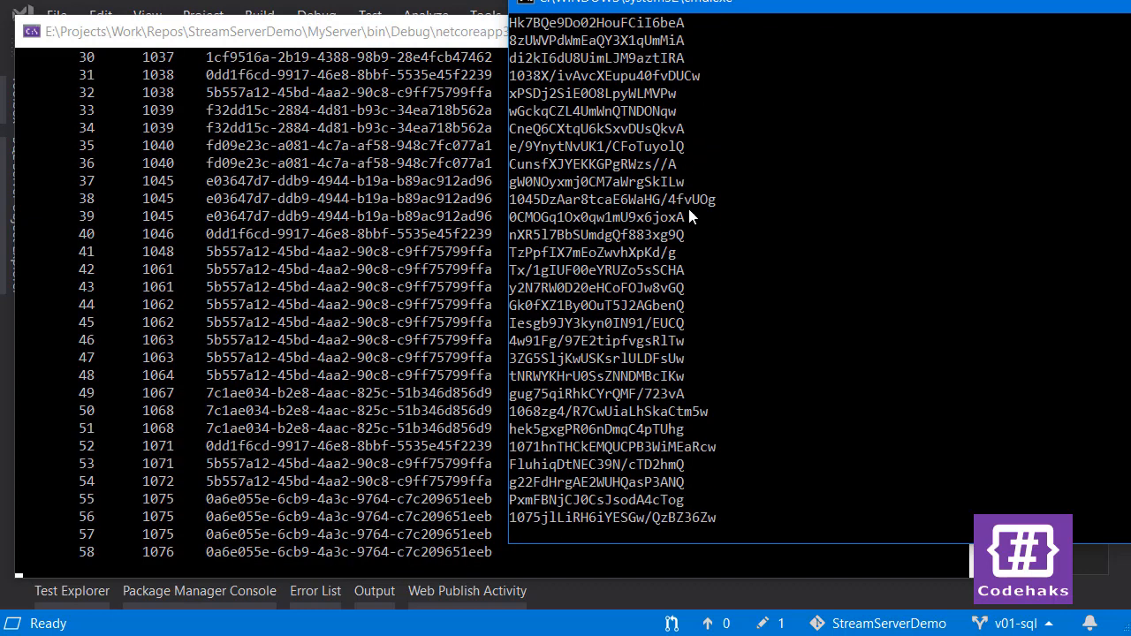
{"action": "scroll", "scroll_direction": "down", "scroll_amount": 3}
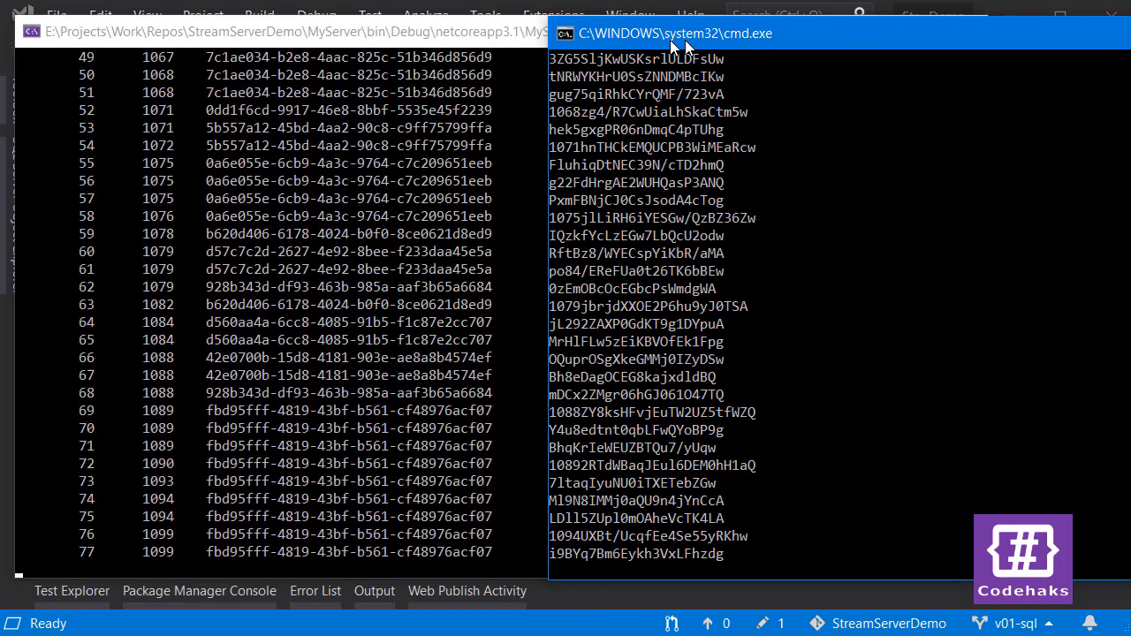
{"action": "scroll", "scroll_direction": "down", "scroll_amount": 3}
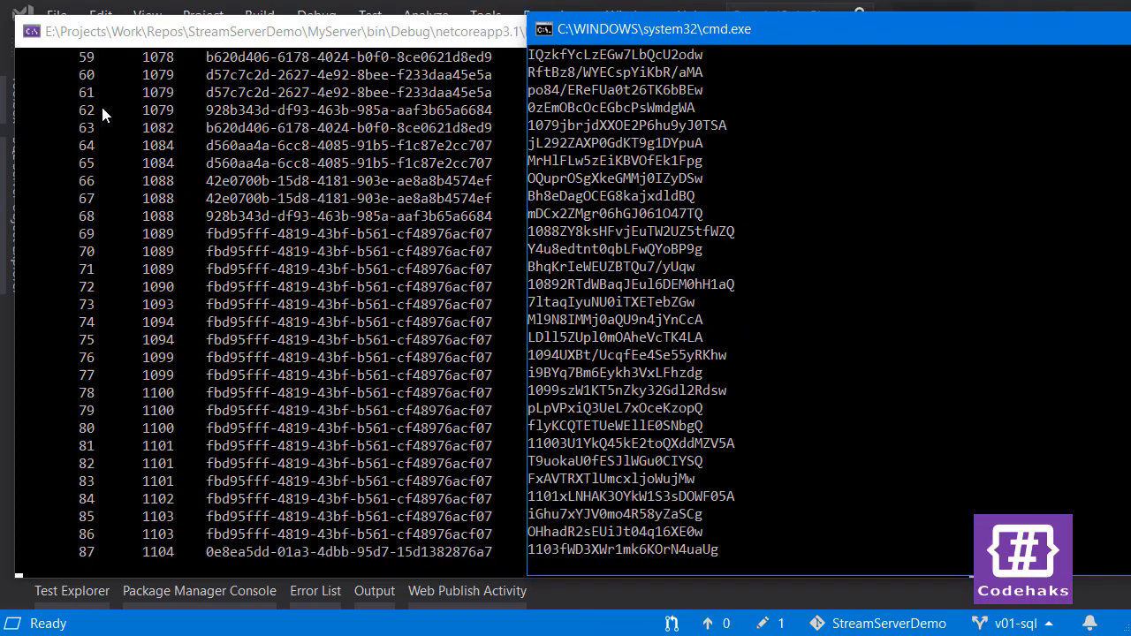
{"action": "scroll", "scroll_direction": "down", "scroll_amount": 3}
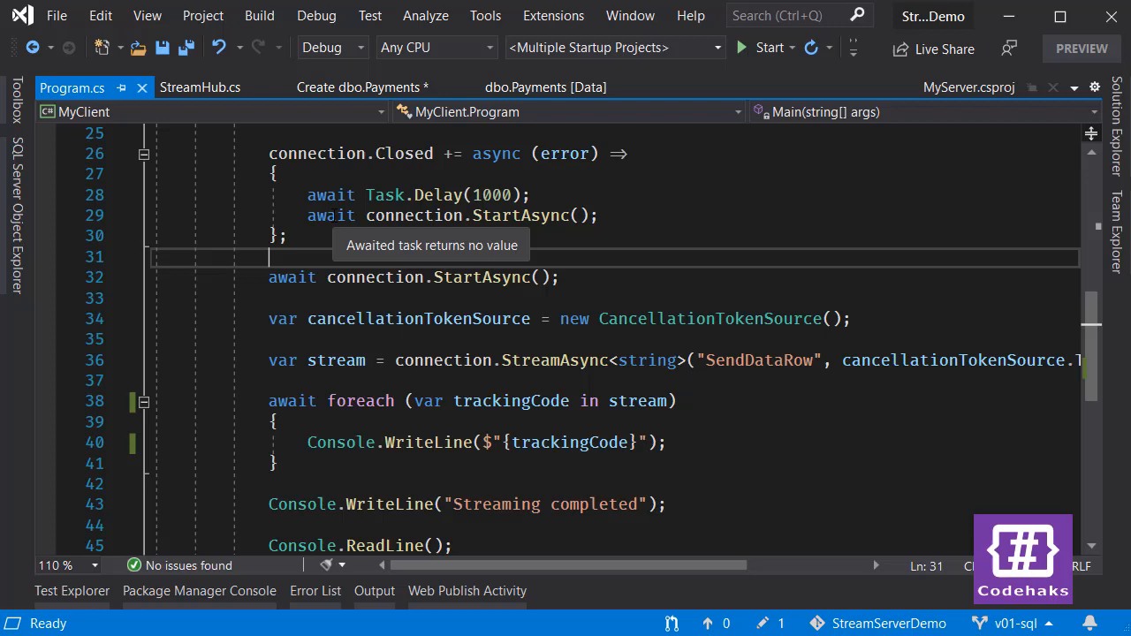
{"action": "mouse_move", "coordinate": [982, 468]}
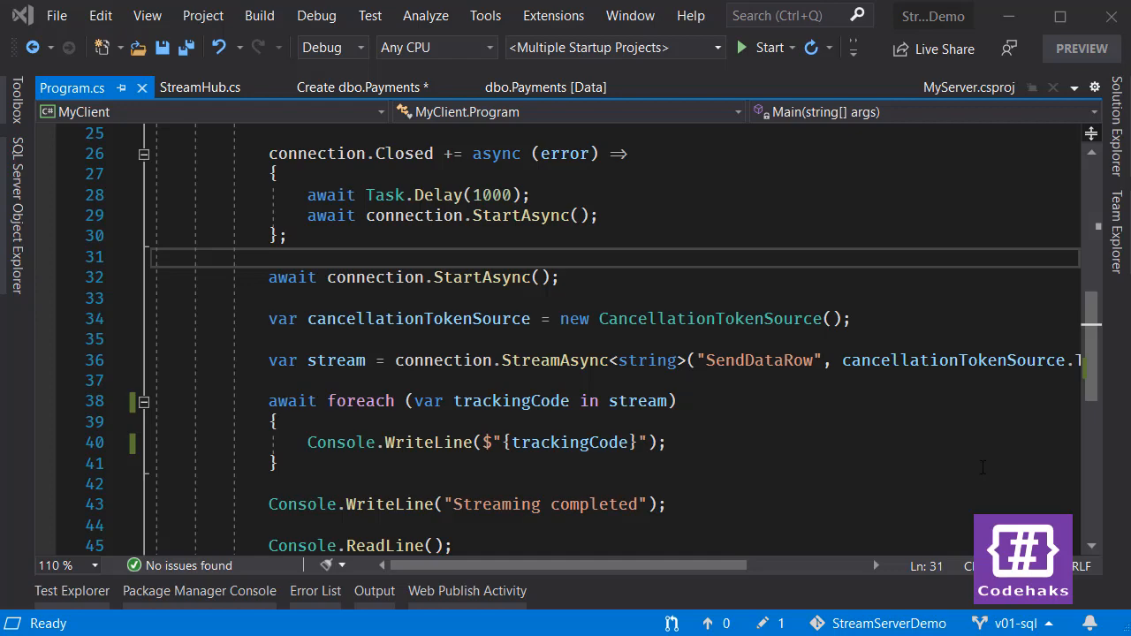
{"action": "mouse_move", "coordinate": [955, 453]}
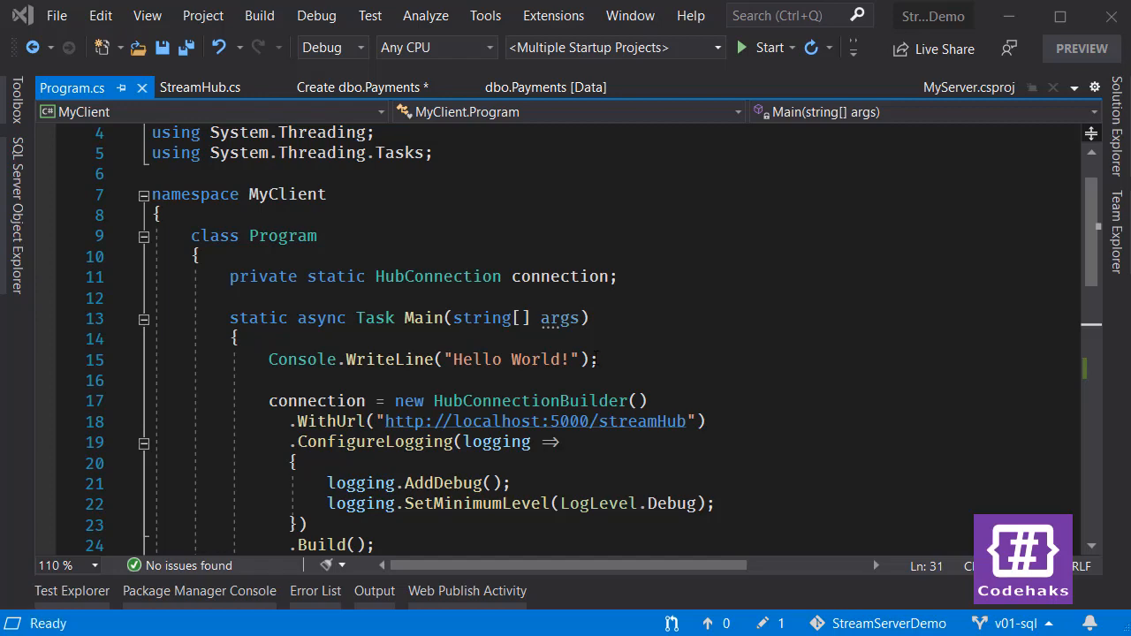
Step: Switch back to StreamHub.cs to view the IAsyncEnumerable SendDataRow method
{"action": "left_click", "coordinate": [200, 86]}
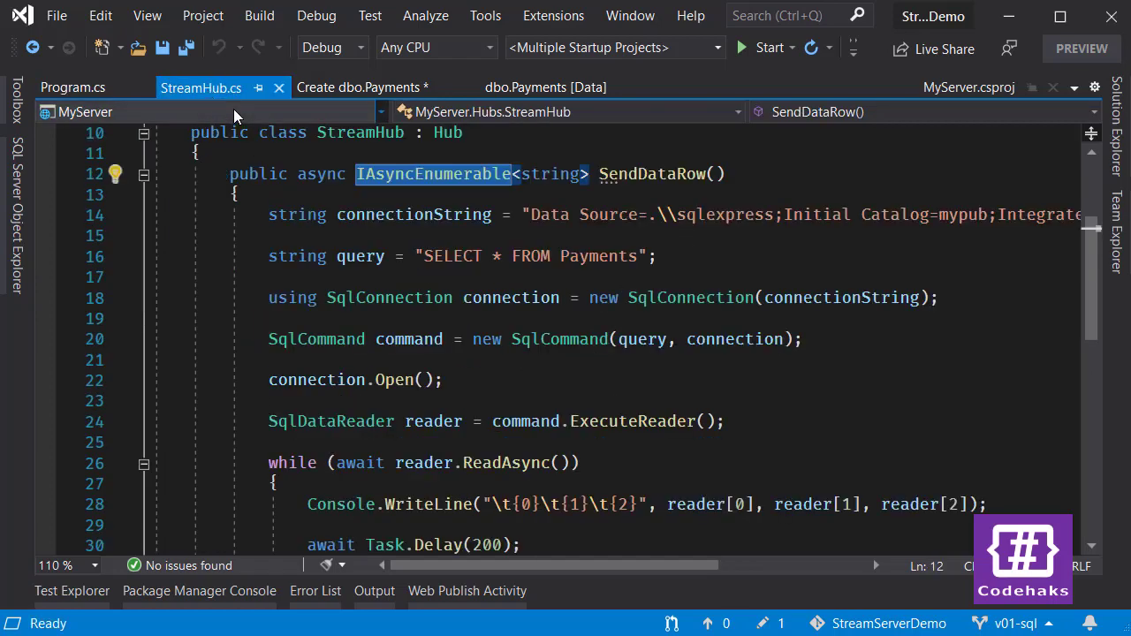
{"action": "mouse_move", "coordinate": [433, 173]}
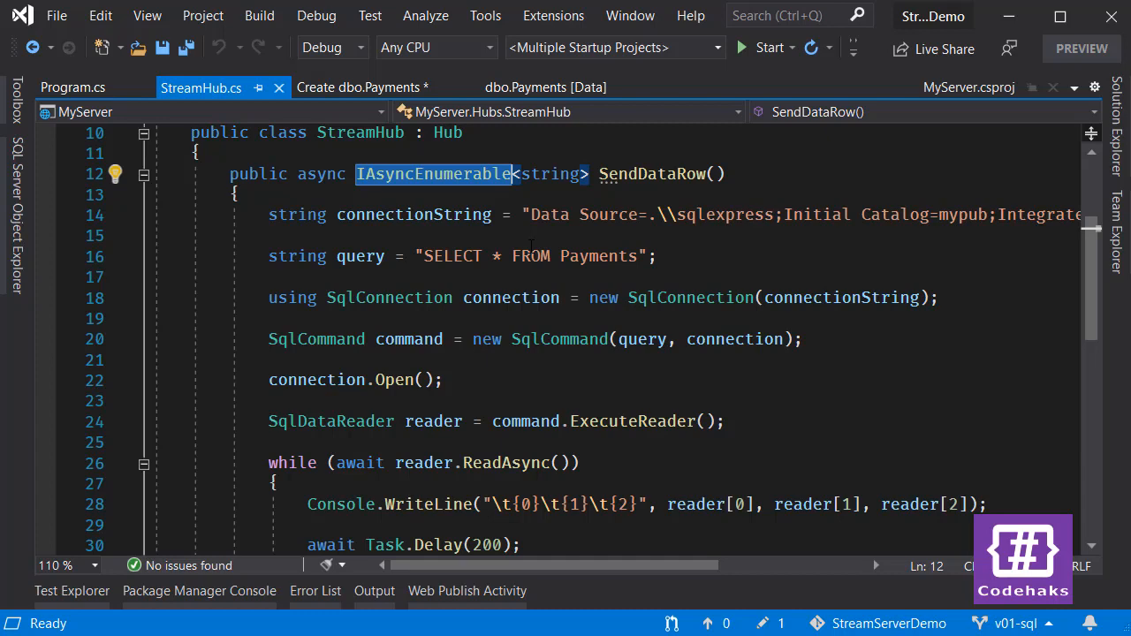
Step: Highlight StreamAsync, 'SendDataRow' and the trackingCode foreach loop in Program.cs, comparing with StreamHub
{"action": "left_click", "coordinate": [72, 87]}
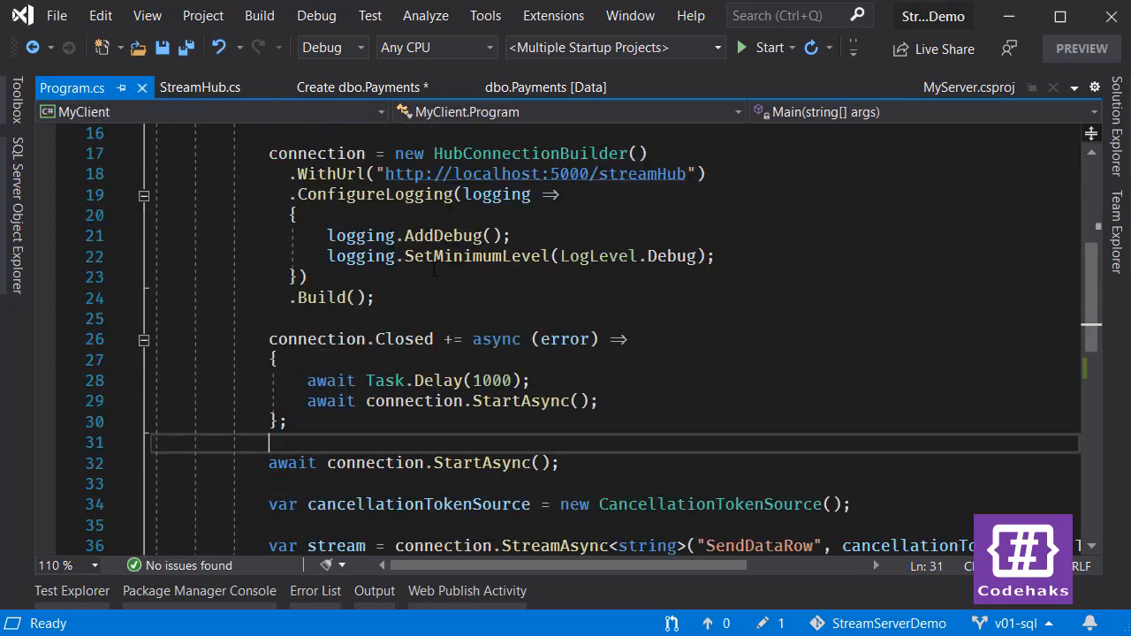
{"action": "scroll", "scroll_direction": "down", "scroll_amount": 3}
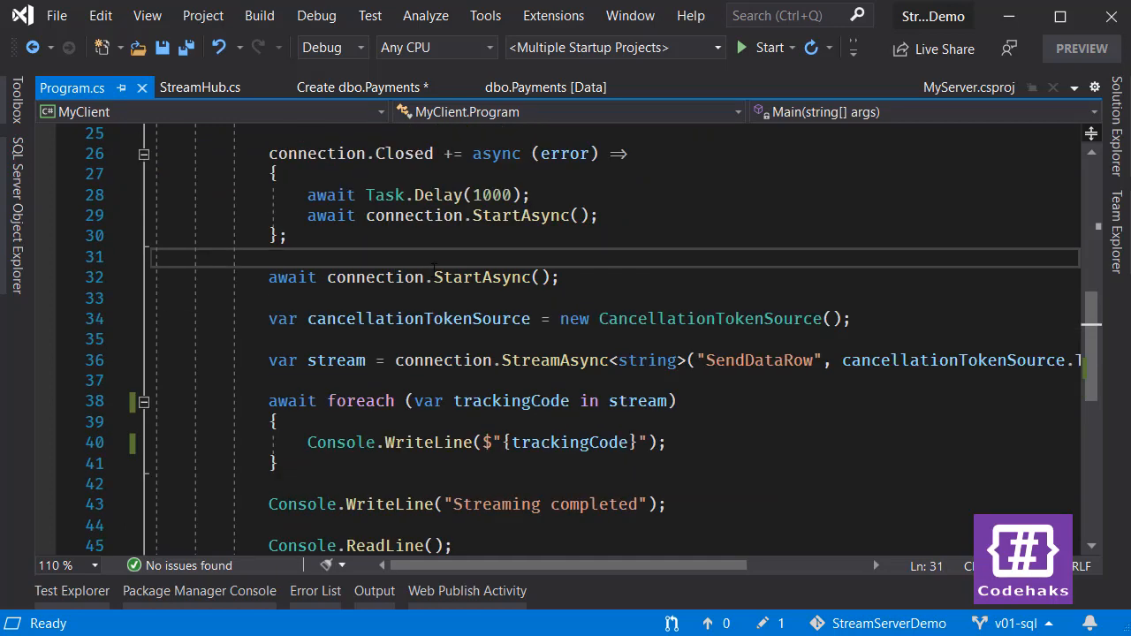
{"action": "double_click", "coordinate": [552, 361]}
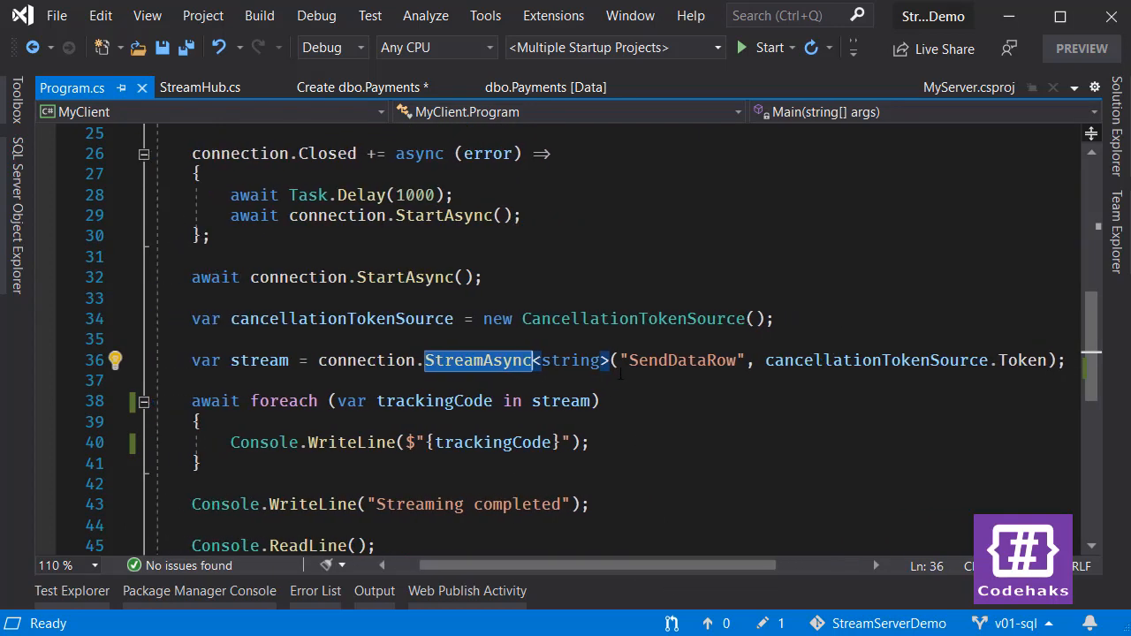
{"action": "double_click", "coordinate": [681, 361]}
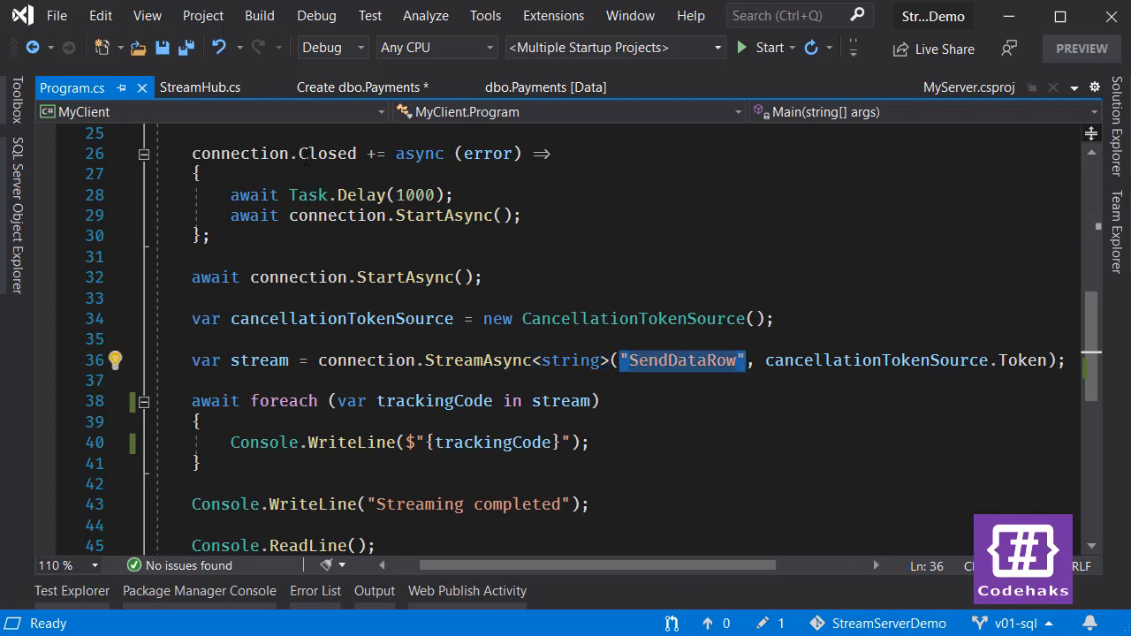
{"action": "left_click", "coordinate": [200, 87]}
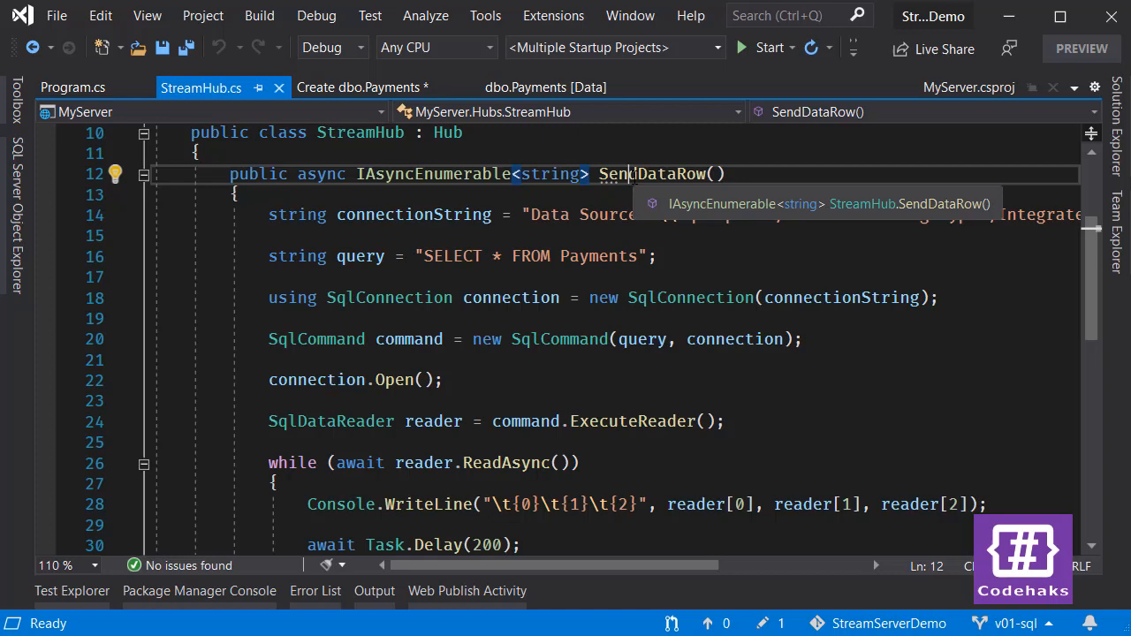
{"action": "left_click", "coordinate": [72, 88]}
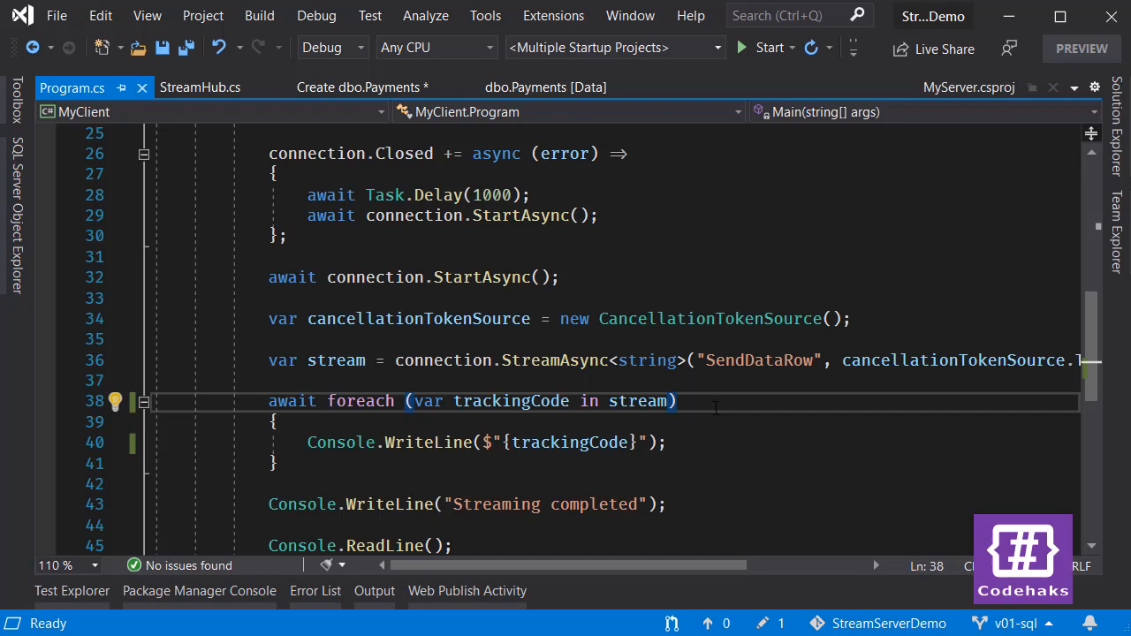
{"action": "double_click", "coordinate": [331, 442]}
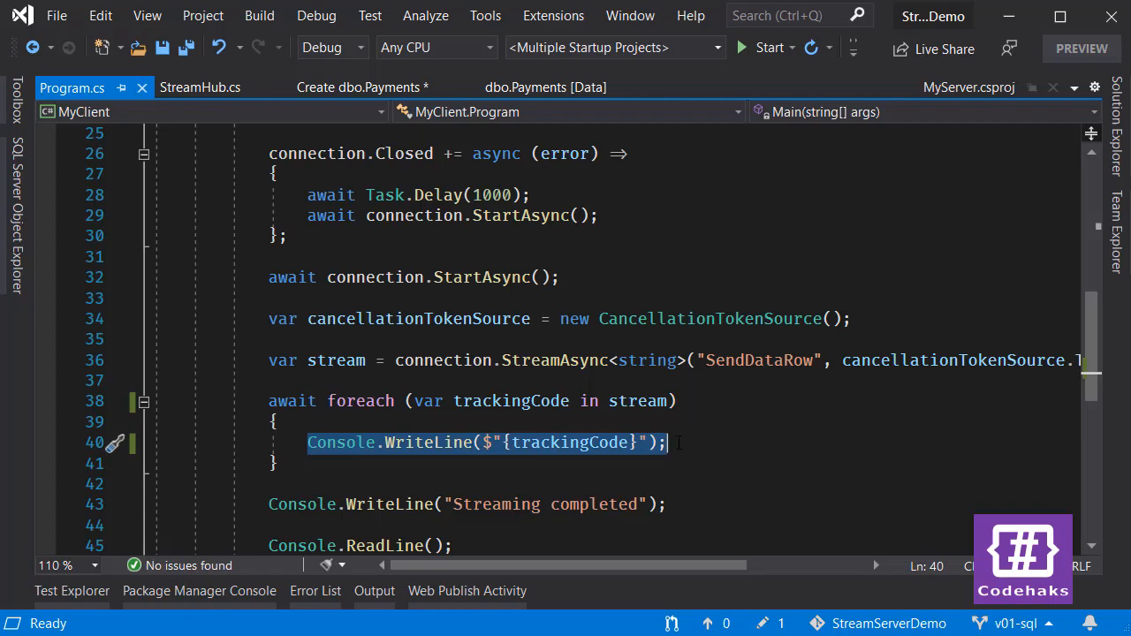
Step: Rerun both projects and watch the server pass row 2650 while the client prints codes
{"action": "left_click", "coordinate": [761, 48]}
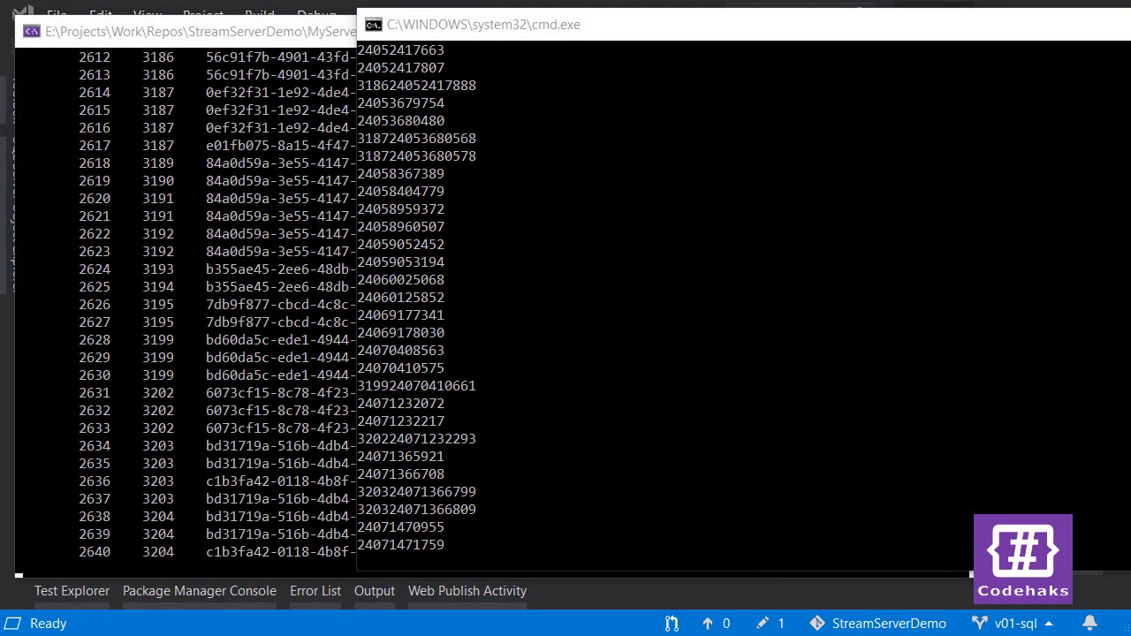
{"action": "scroll", "scroll_direction": "down", "scroll_amount": 3}
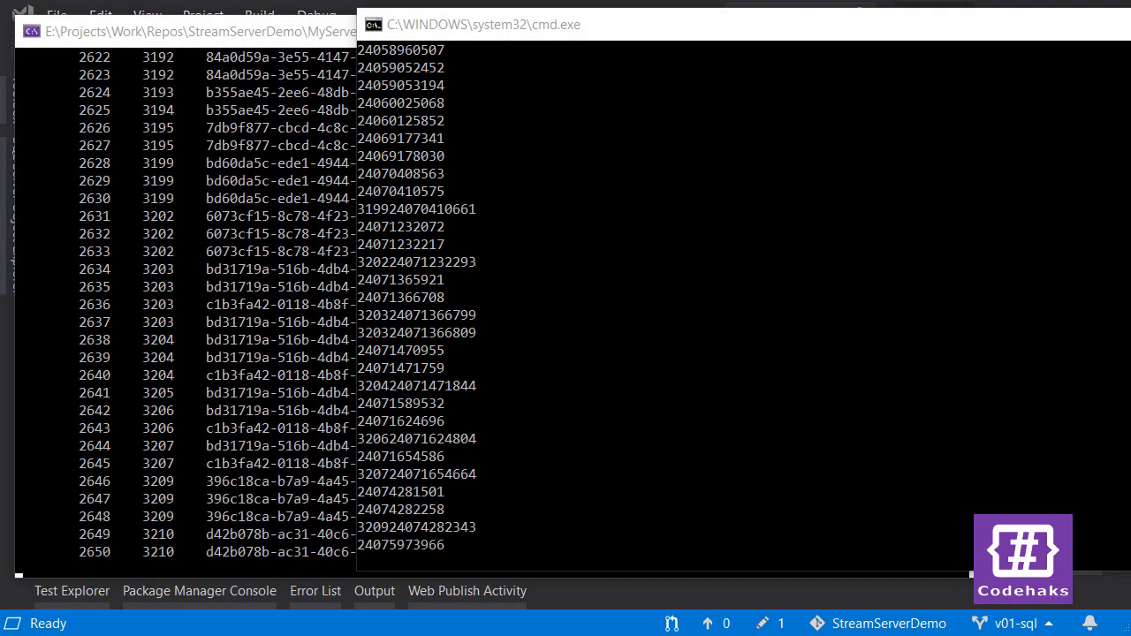
{"action": "scroll", "scroll_direction": "down", "scroll_amount": 3}
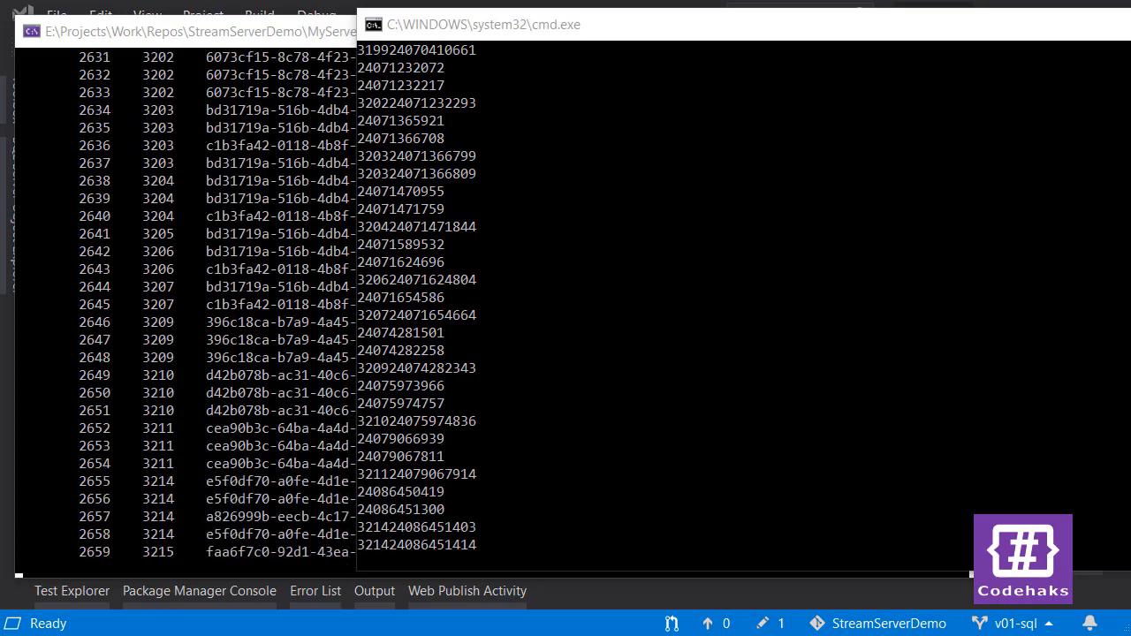